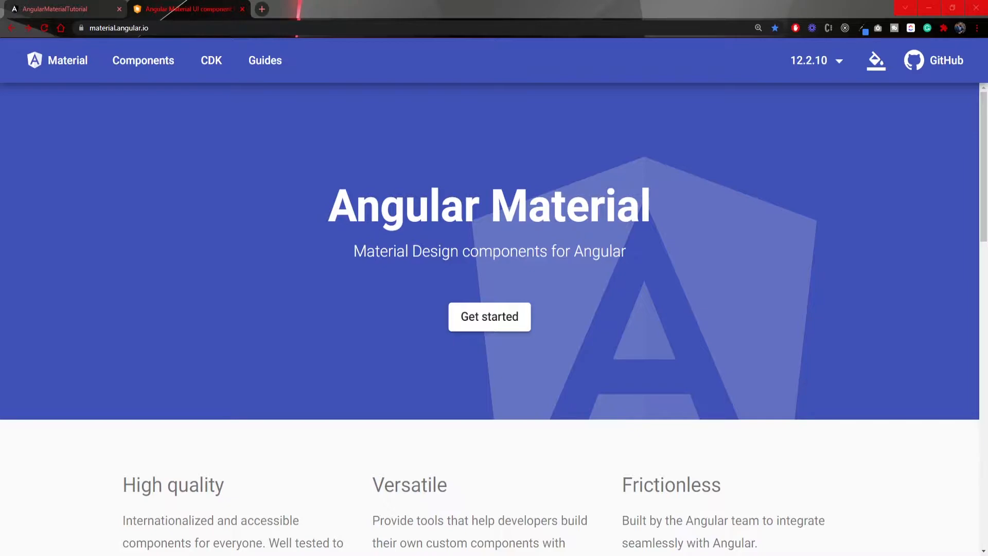
Step: Stop the running ng serve development server with Ctrl+C in Cmder
left_click(183, 10)
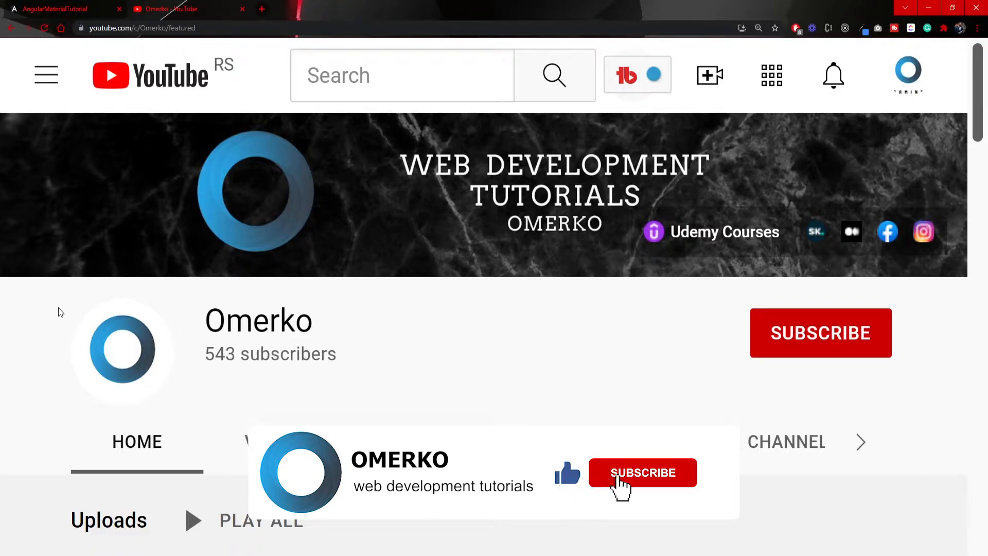
left_click(642, 472)
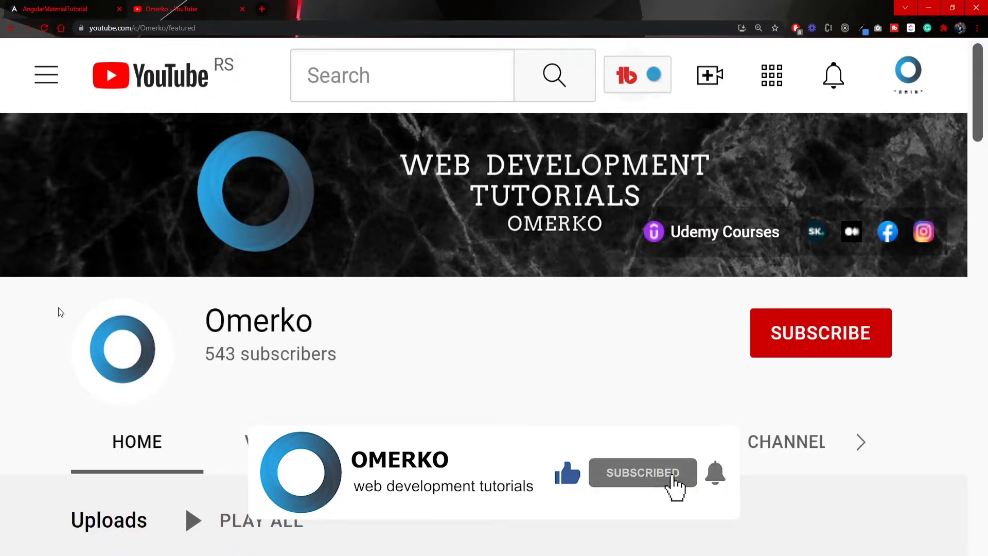
mouse_move(819, 526)
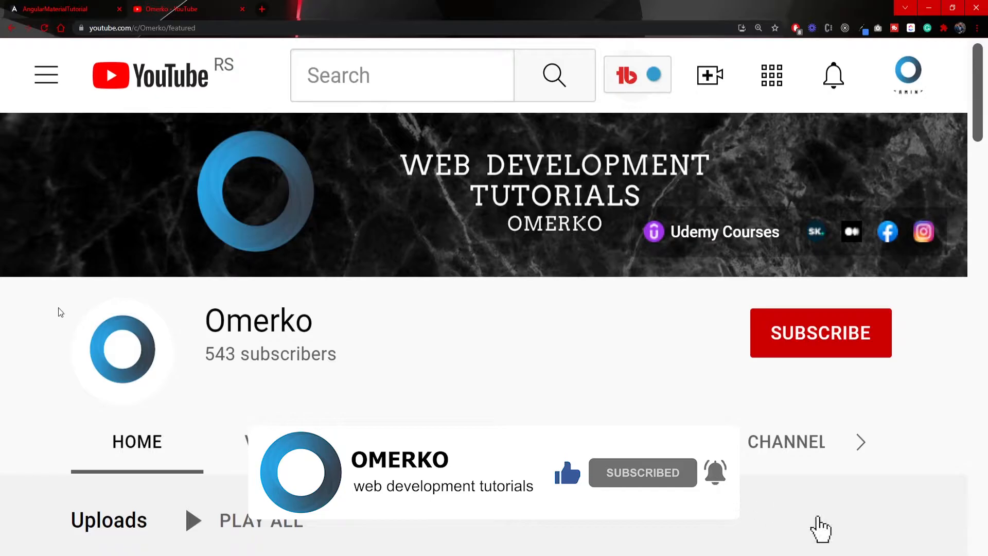
left_click(56, 9)
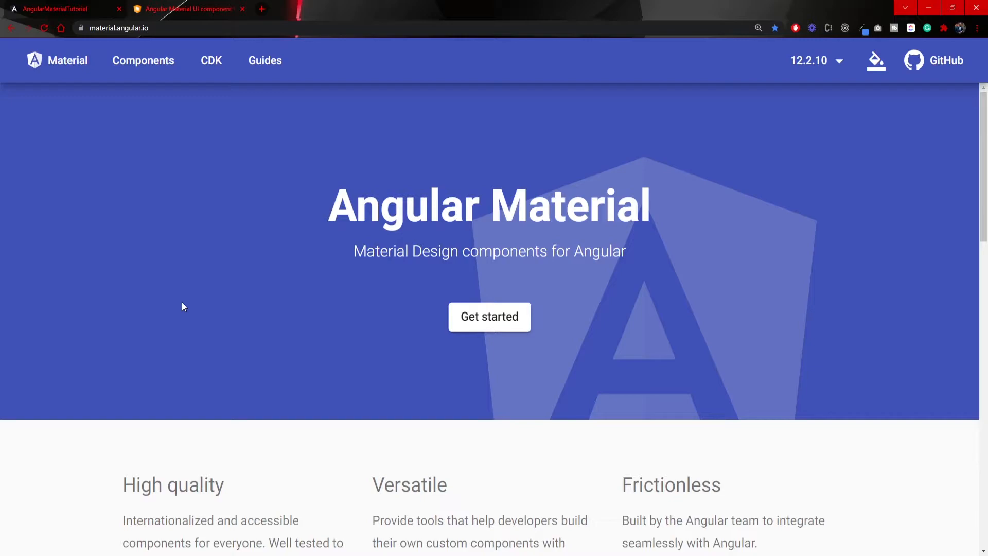
mouse_move(101, 260)
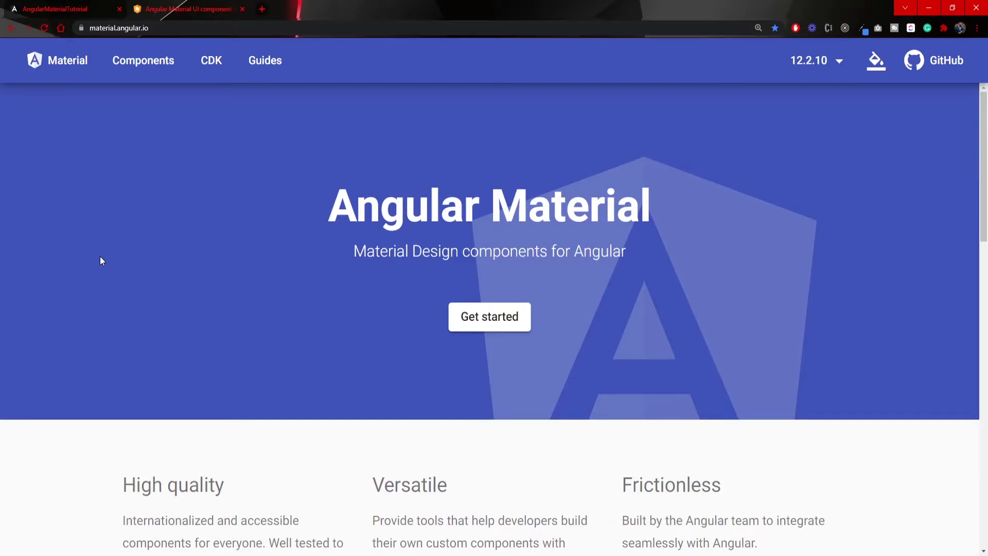
mouse_move(158, 332)
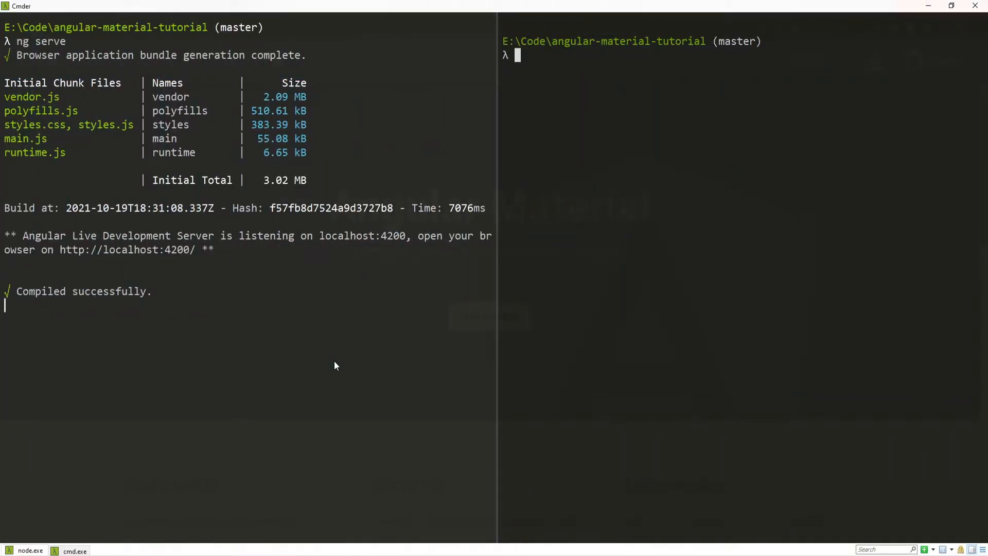
key("ctrl+c")
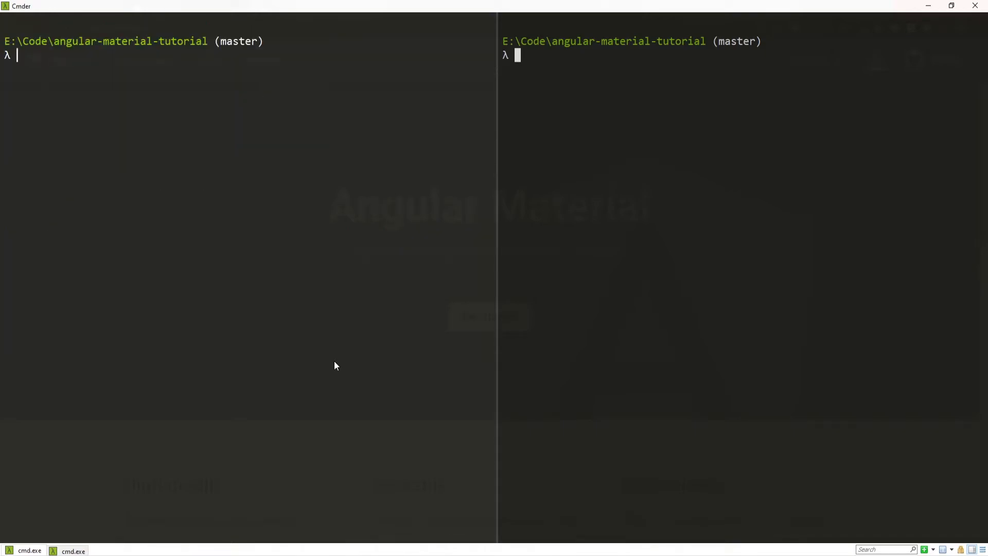
Step: Run ng help to list the available Angular CLI commands with descriptions
type("ng help")
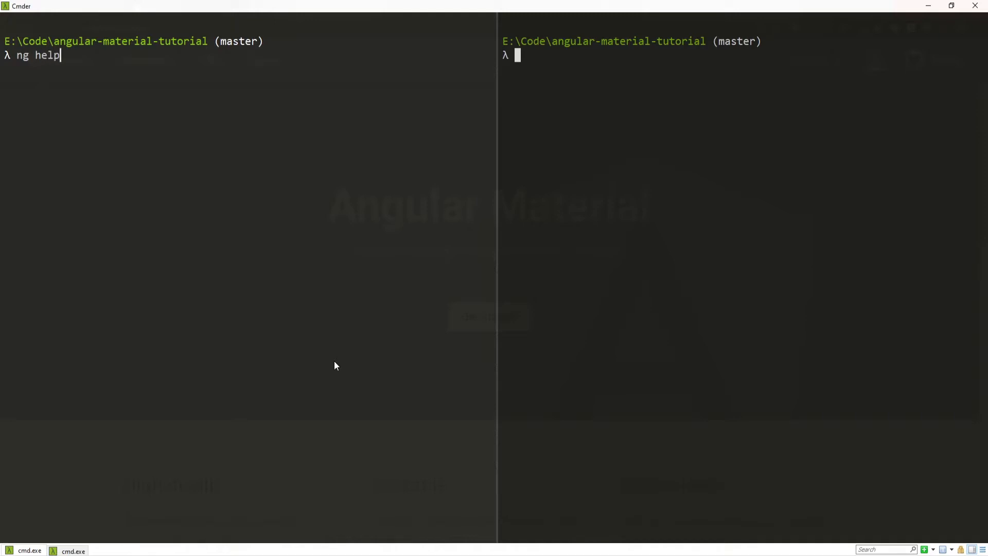
key("Return")
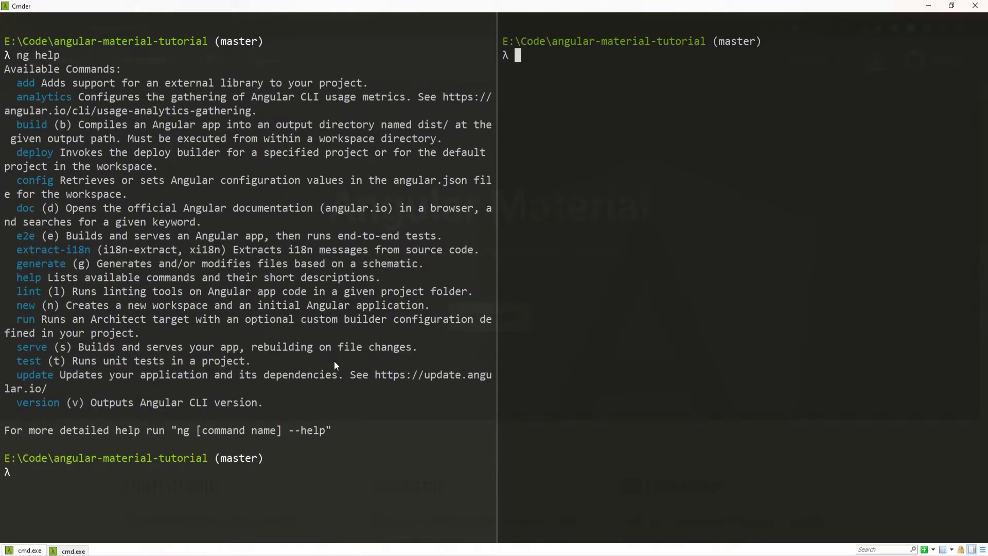
double_click(24, 83)
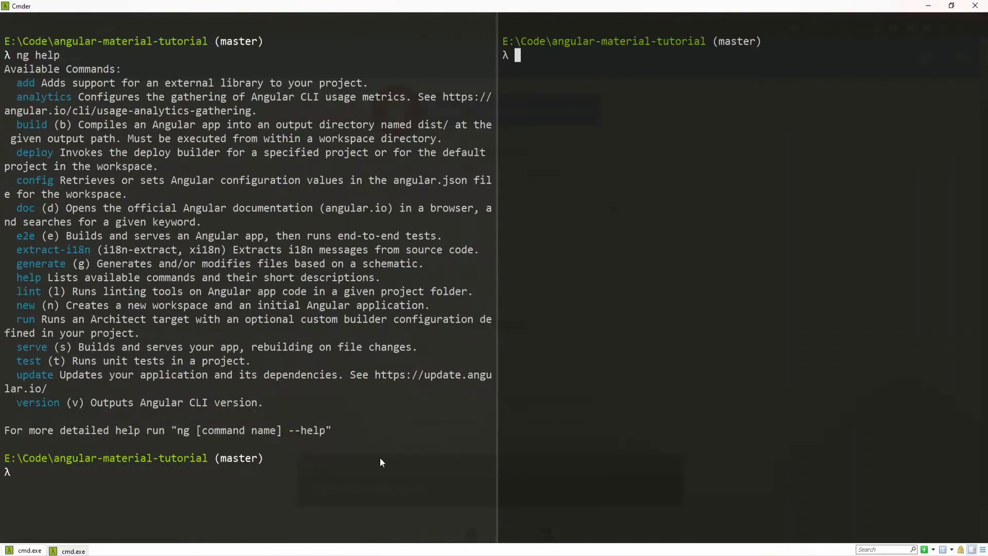
type("clear")
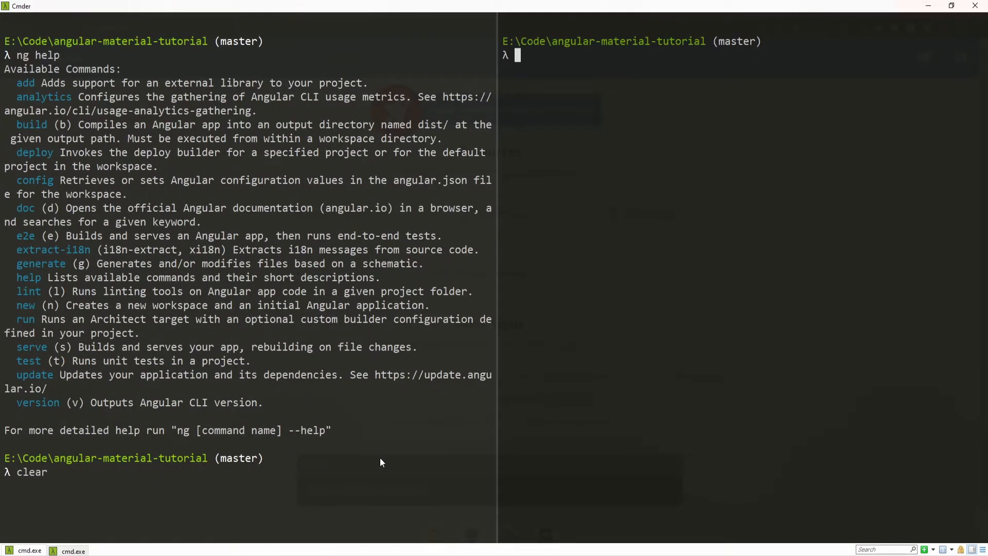
type("ng add @angular/material")
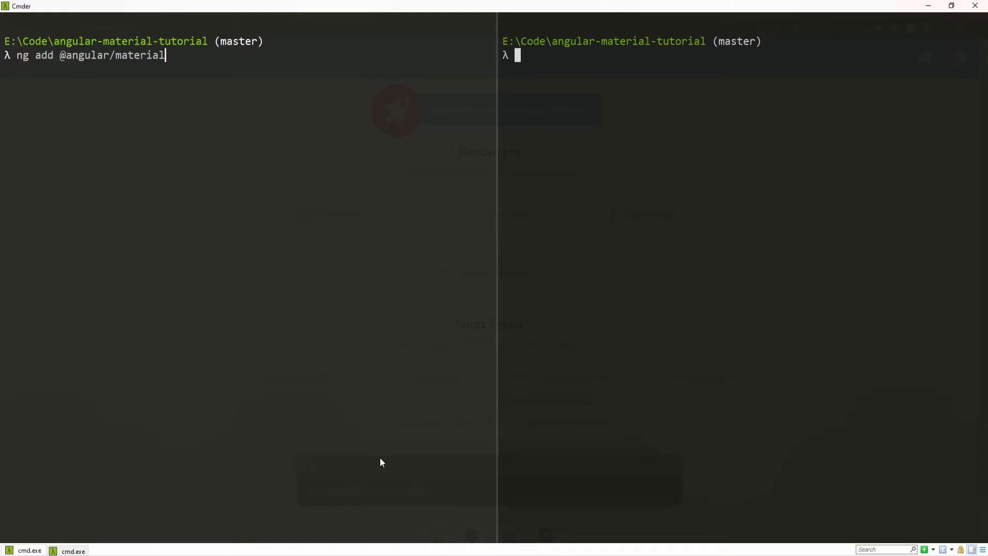
key("Return")
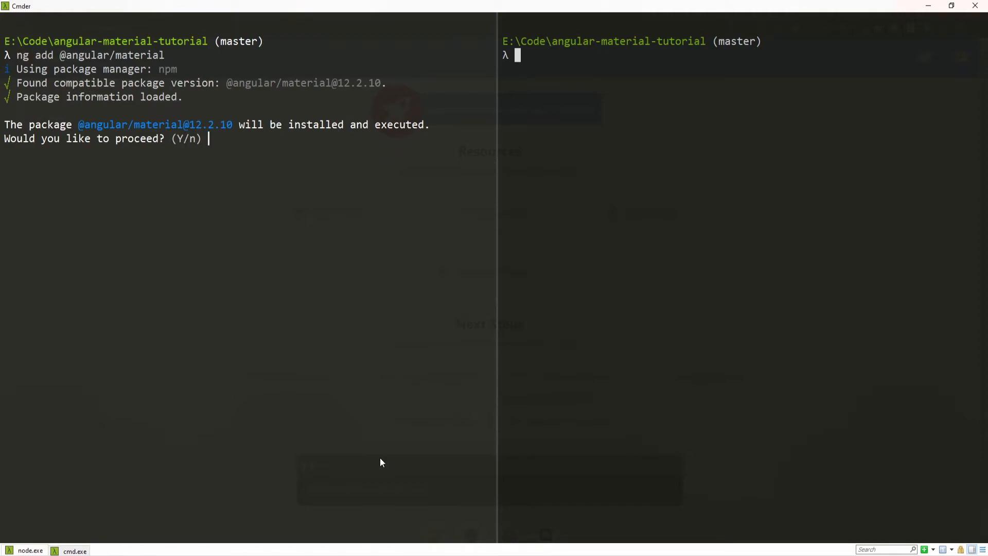
Step: Answer y to proceed, global typography styles and browser animations prompts
type("y")
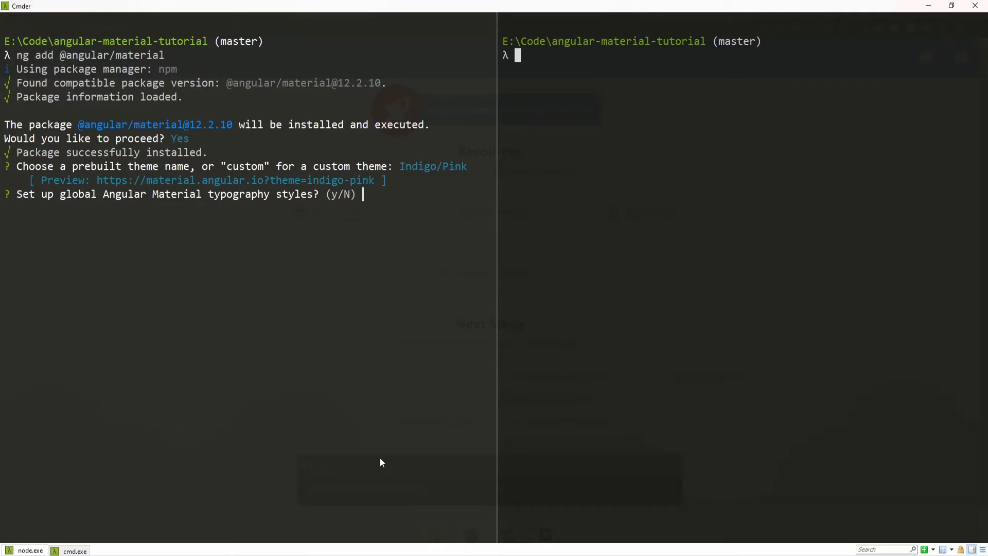
type("y")
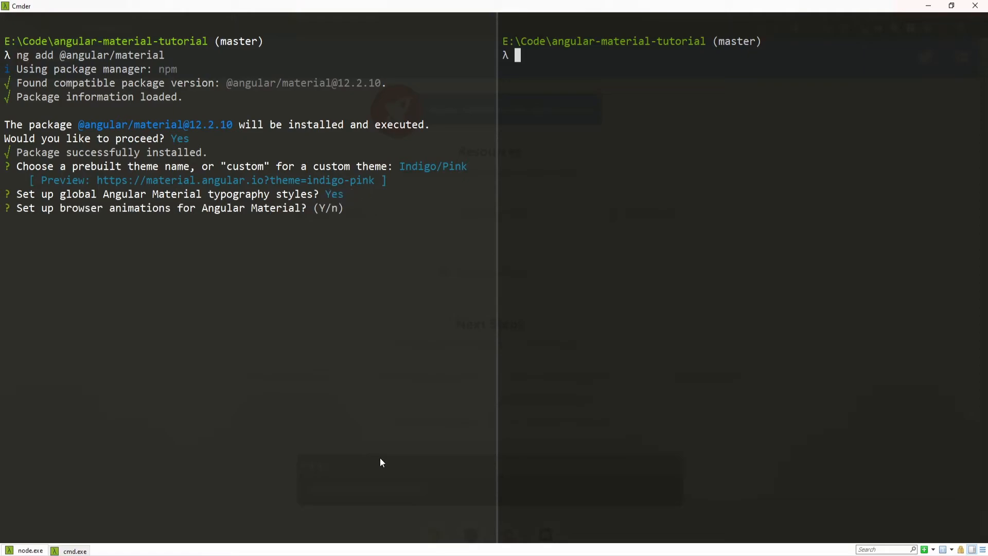
type("y")
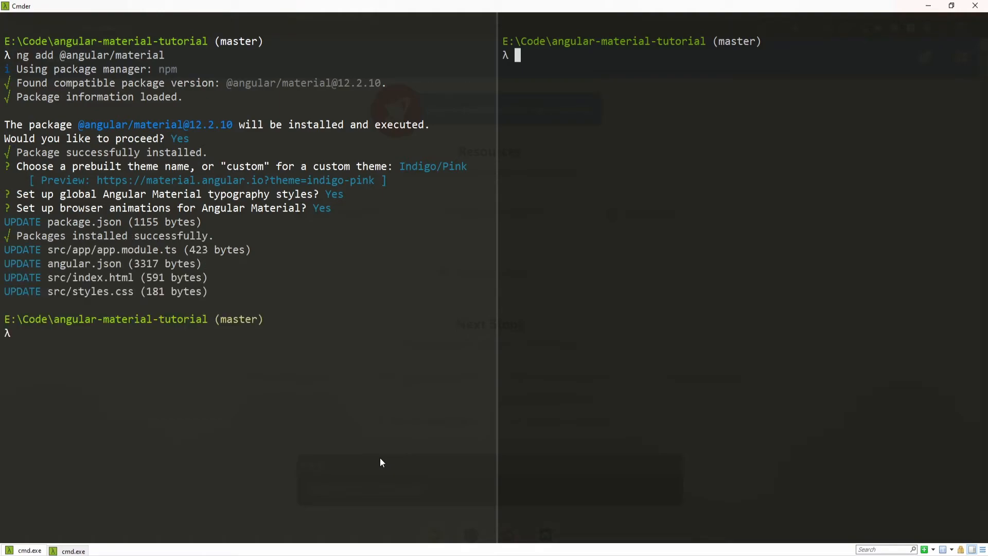
Step: Run ng serve --open to relaunch the dev server in the browser
type("ng ser")
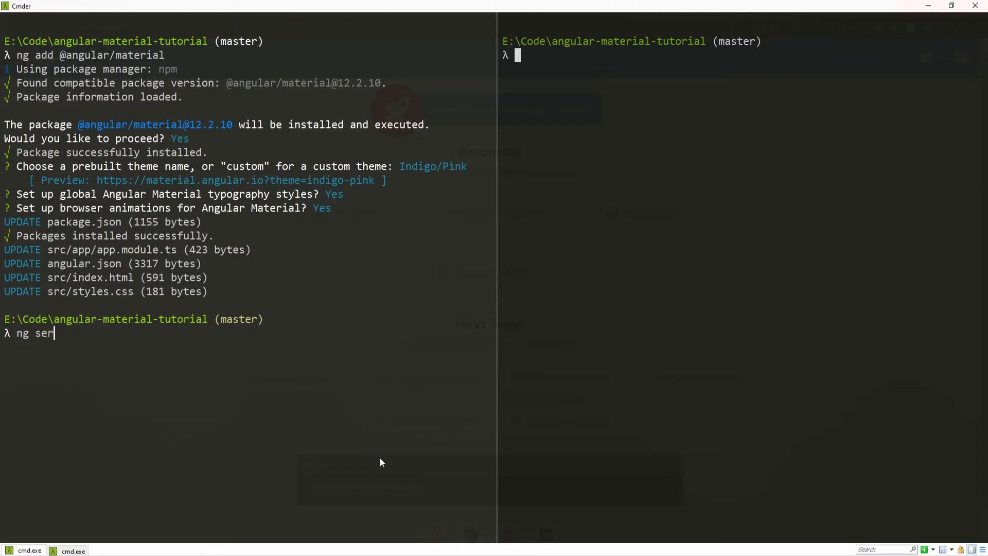
type("ve --")
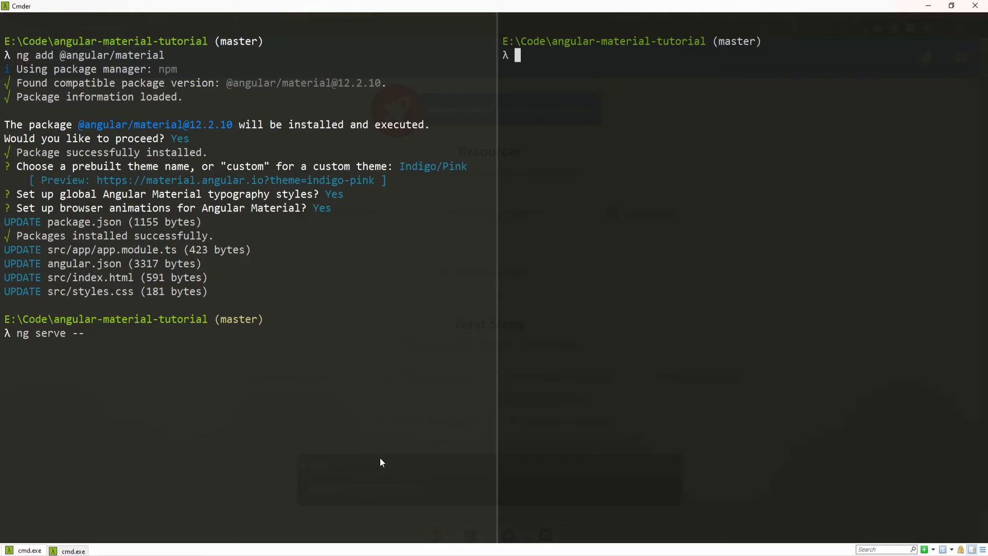
type("open")
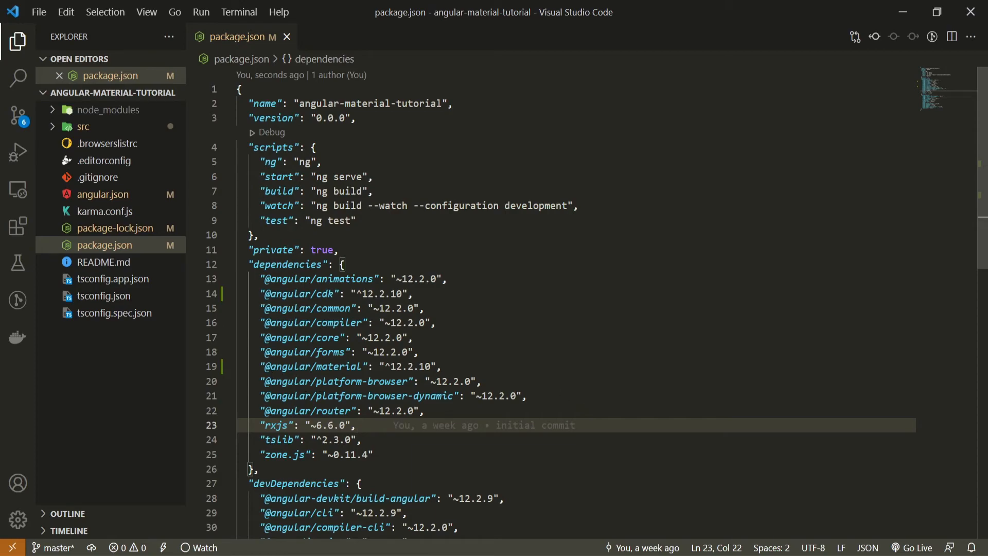
left_click(443, 367)
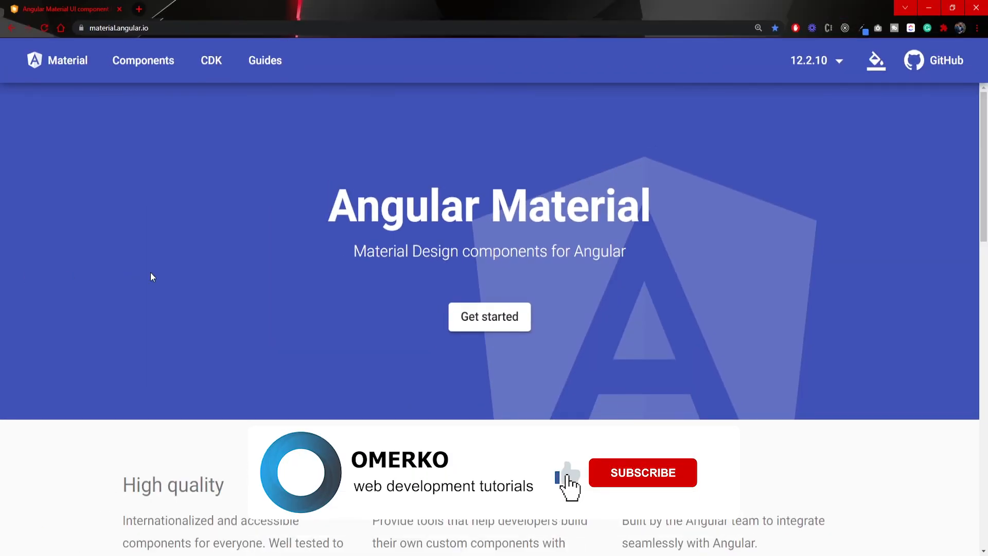
left_click(642, 473)
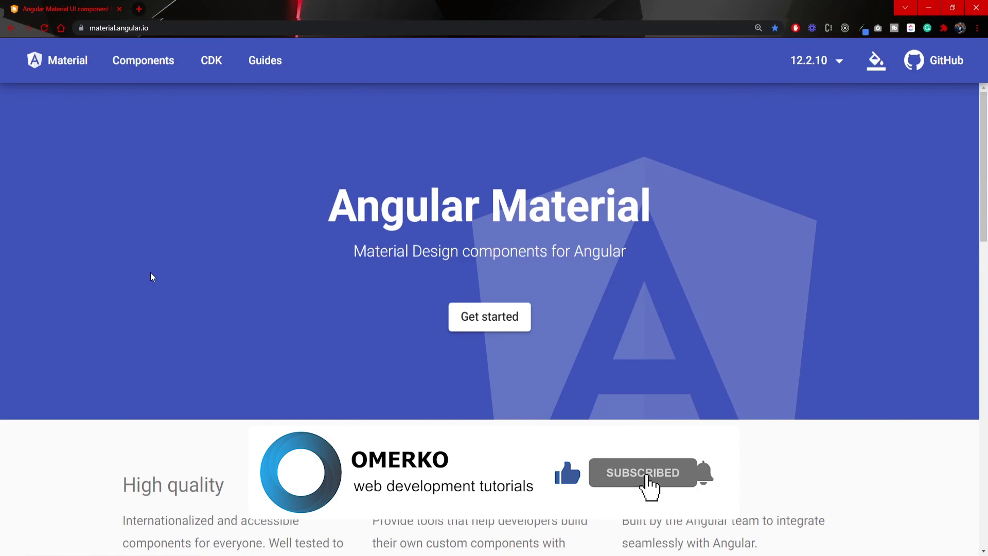
mouse_move(719, 484)
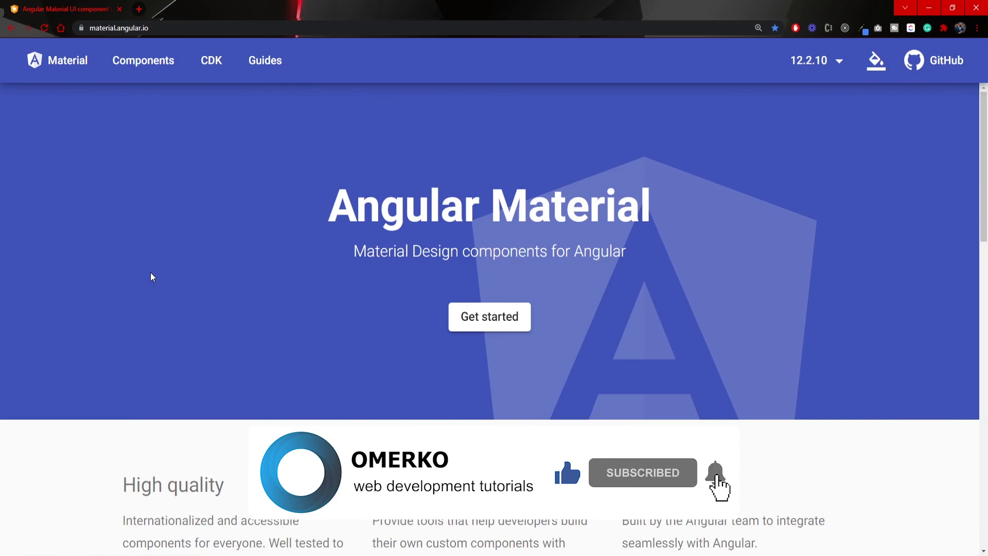